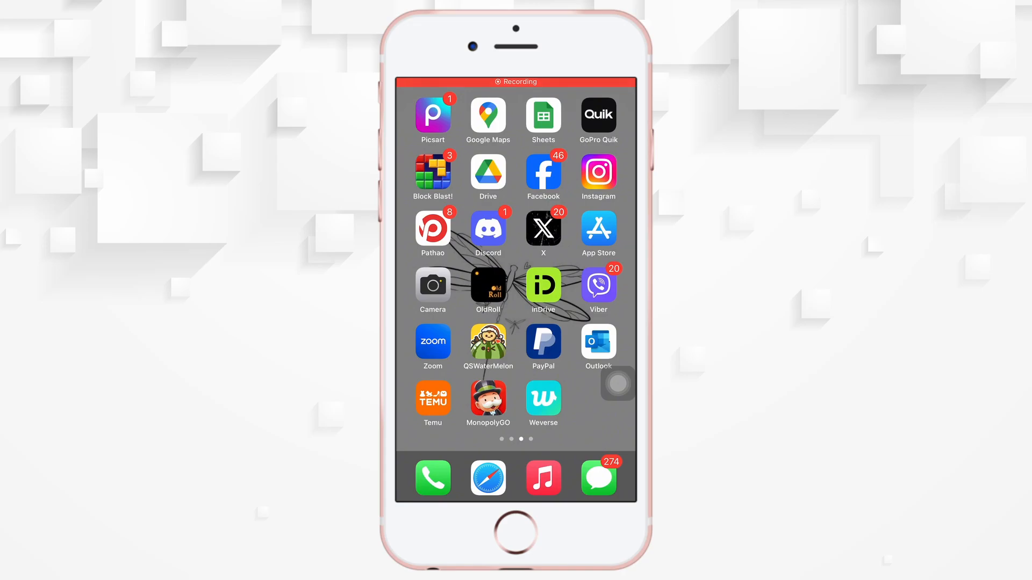
Launch the Discord app from the iOS Home Screen
click(487, 231)
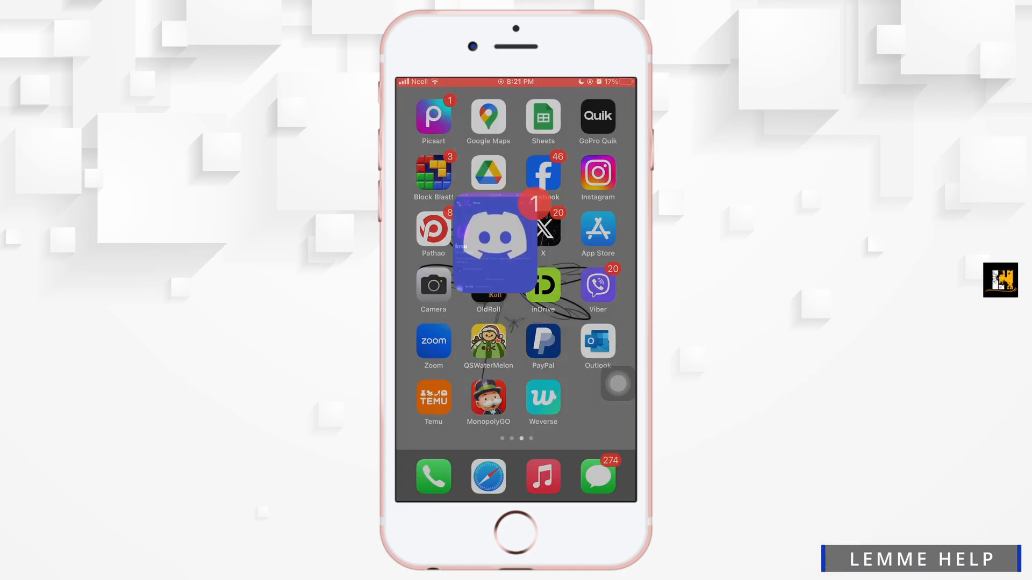
click(495, 237)
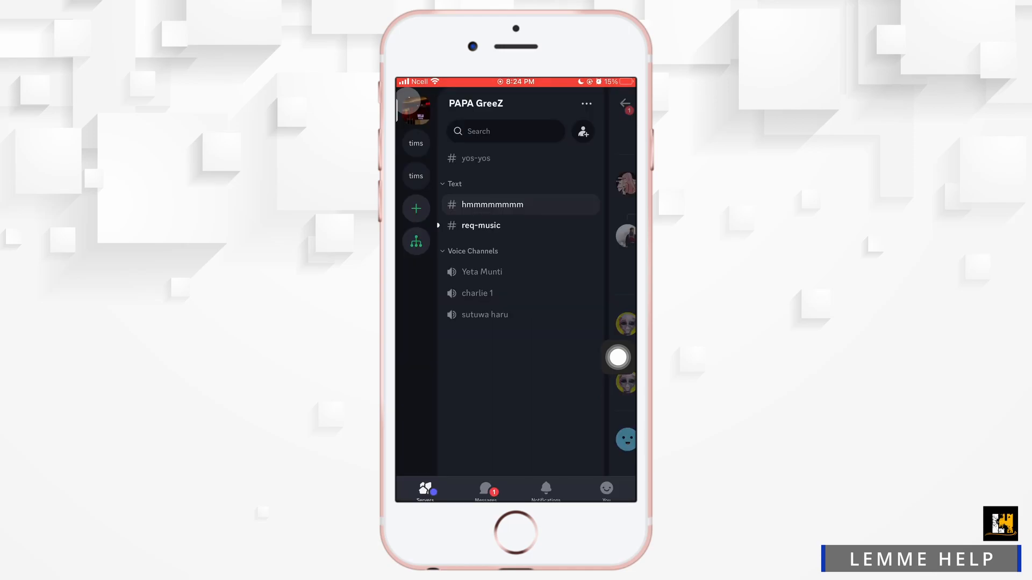
Start a new server and choose the Local Community template
click(416, 208)
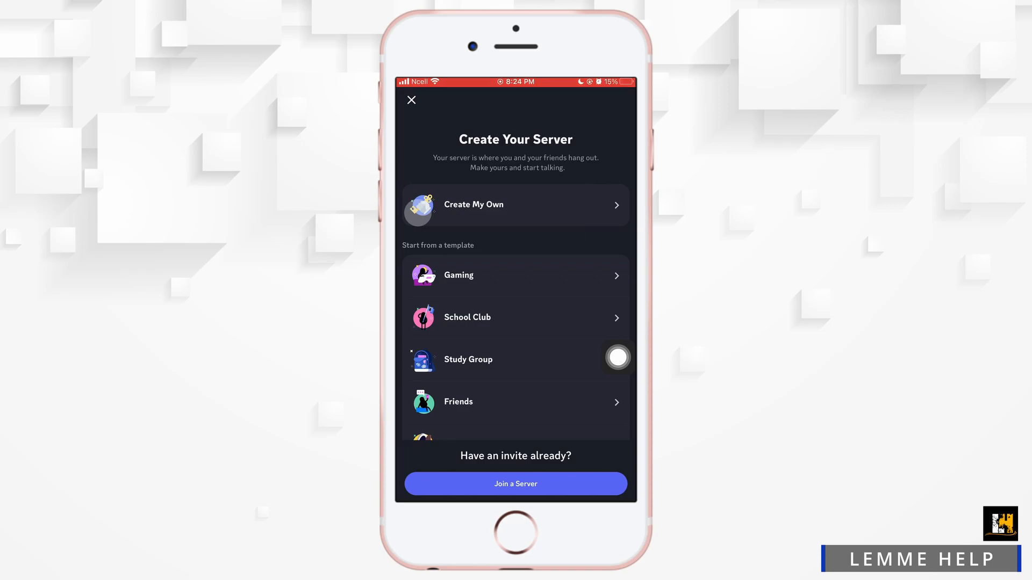
scroll(down, 3)
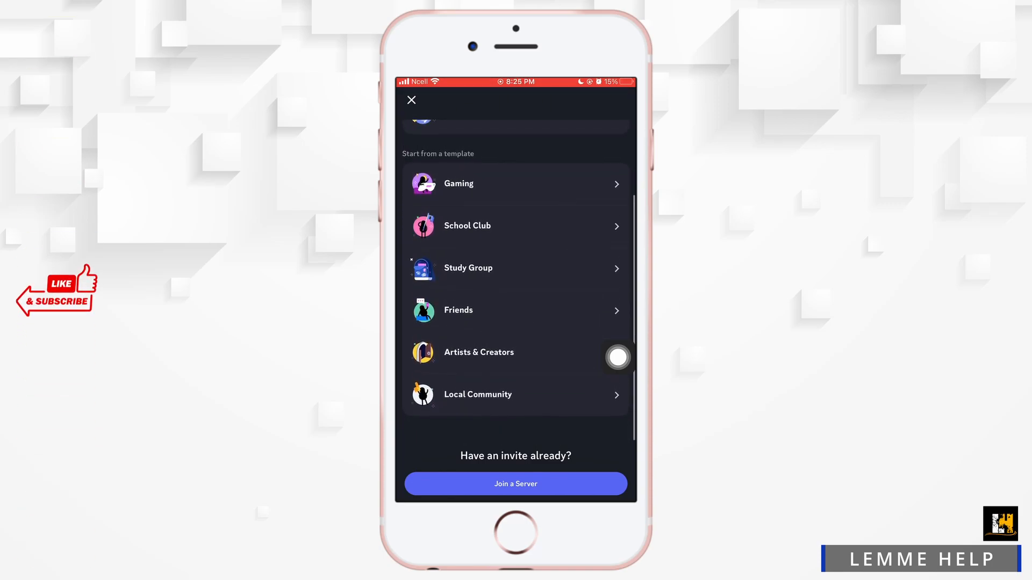
click(515, 352)
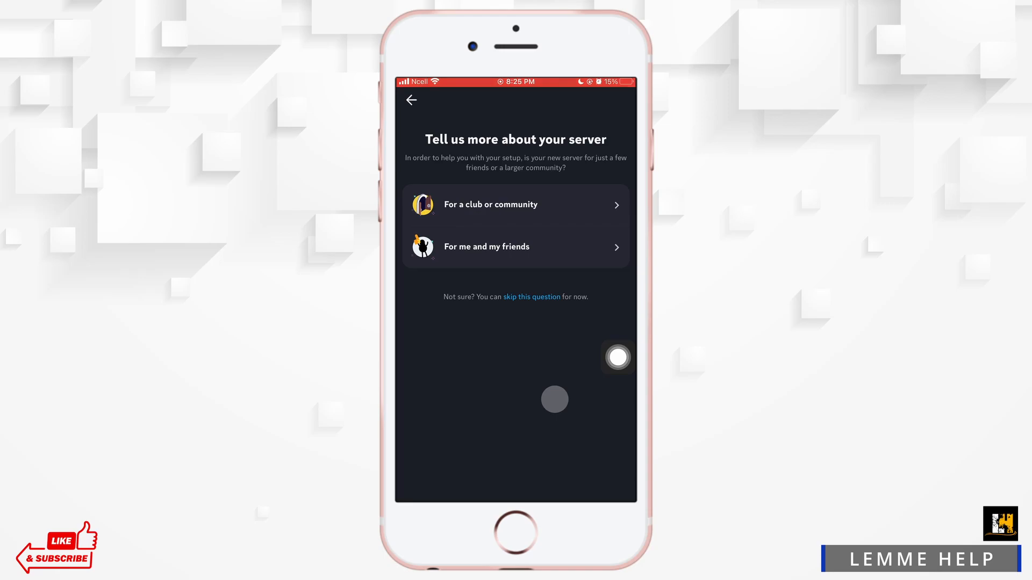
Answer who the server is for and create it as krsub's server
click(516, 247)
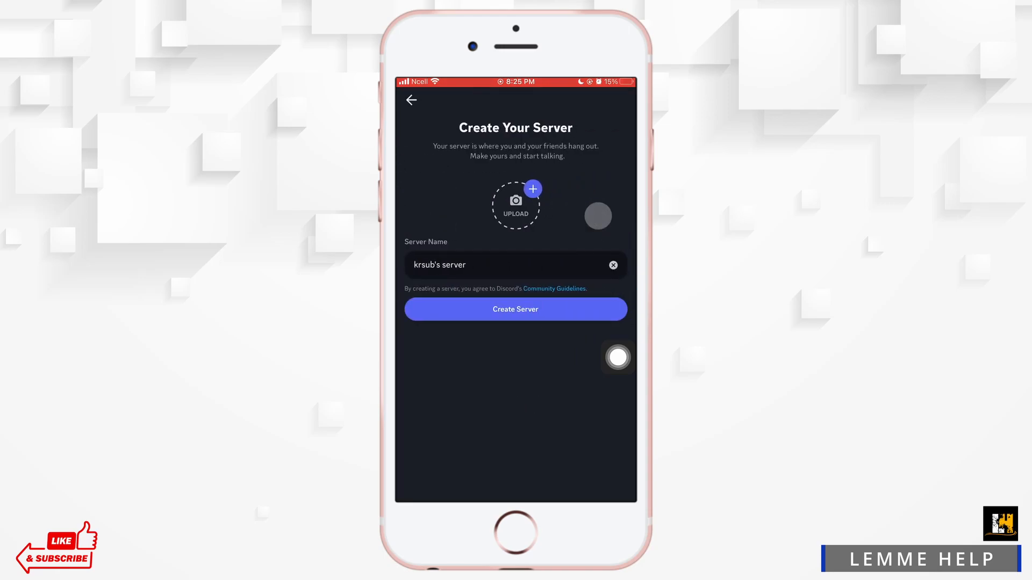
click(515, 310)
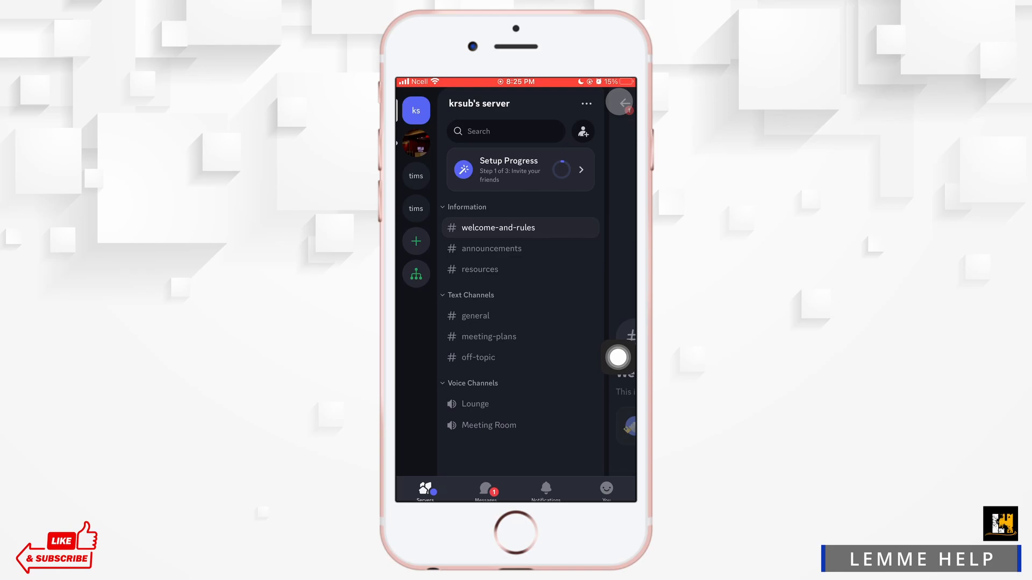
In krsub's server options, toggle Allow Message Requests and Allow Direct Messages
click(584, 103)
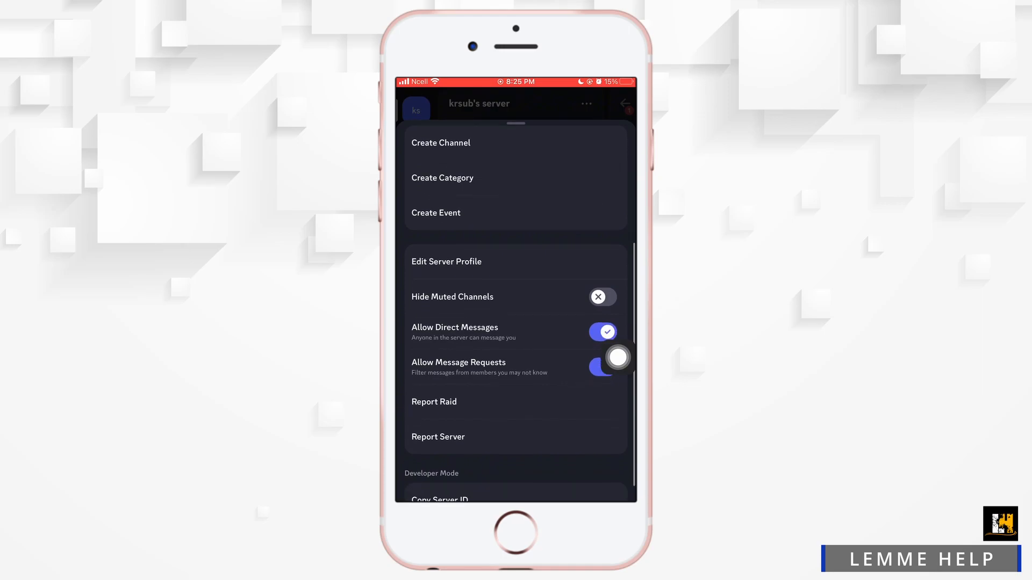
click(602, 366)
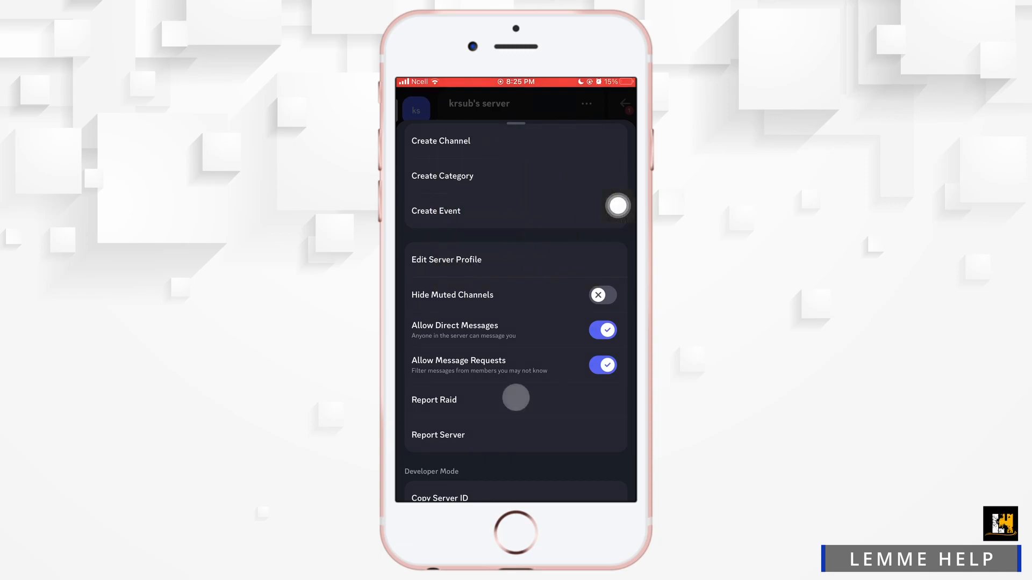
click(602, 330)
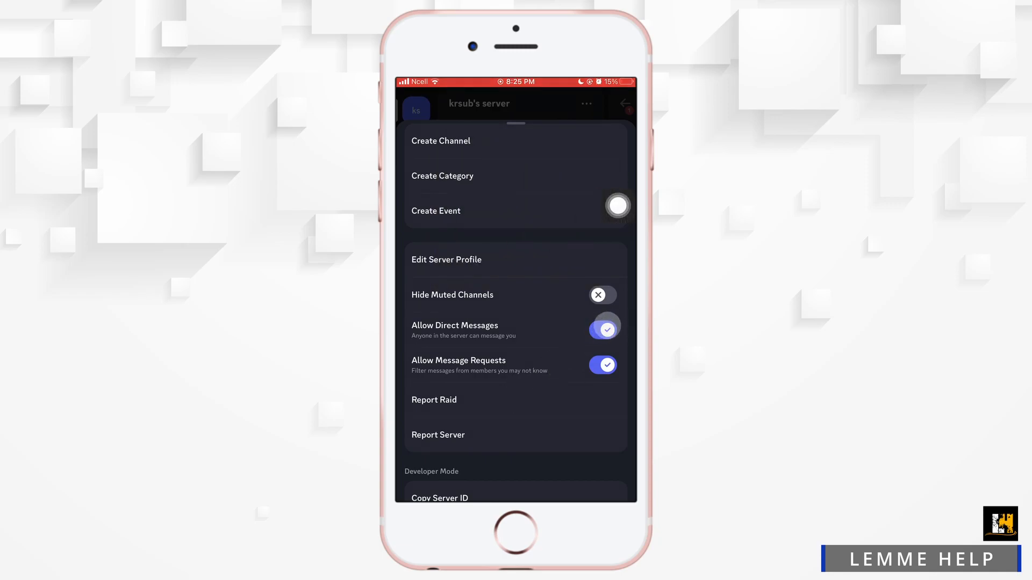